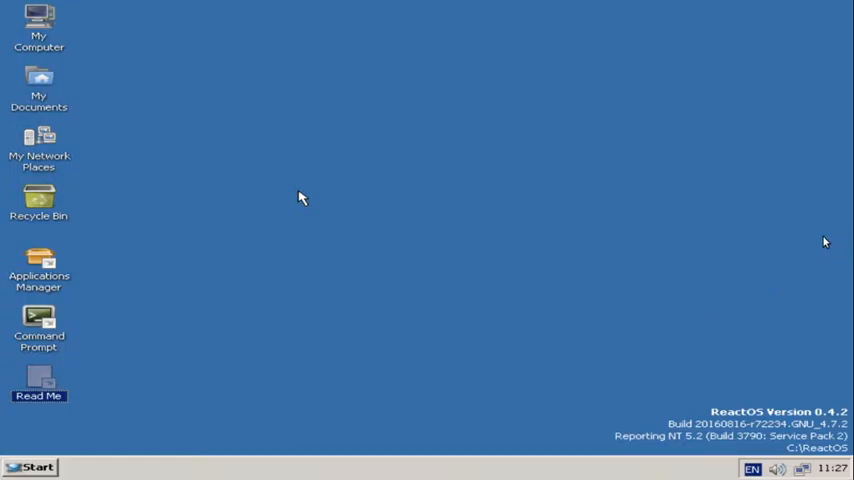
pyautogui.moveTo(444, 316)
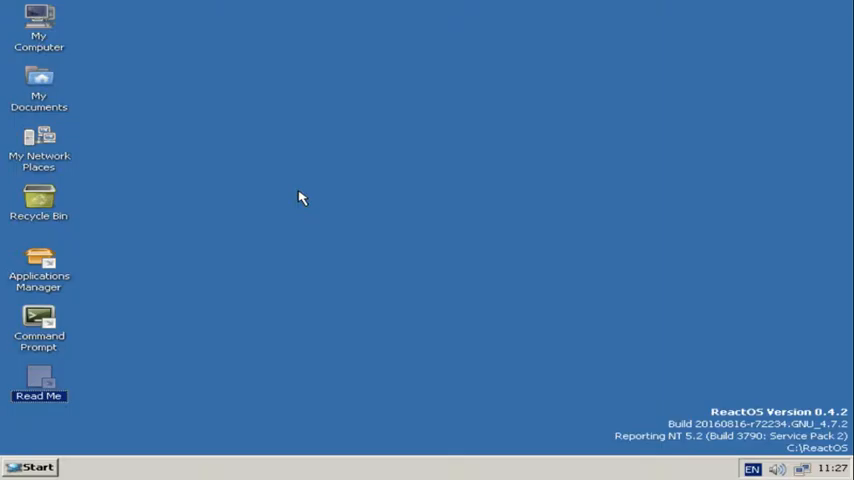
pyautogui.moveTo(335, 192)
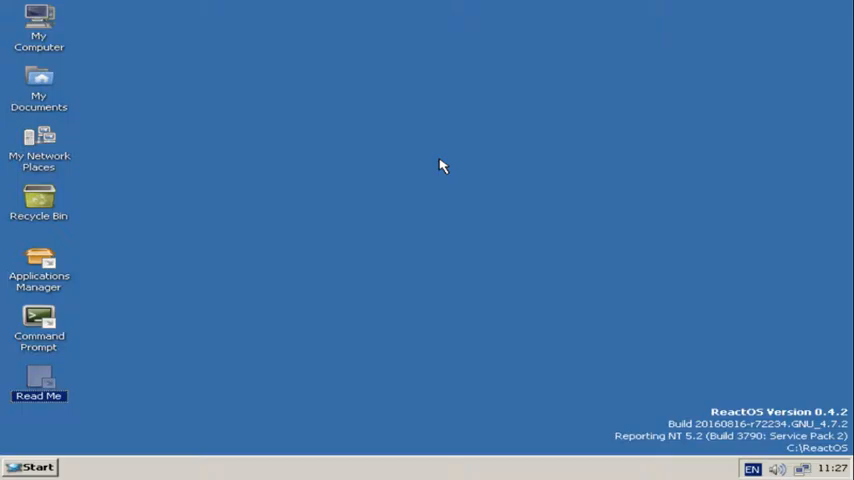
pyautogui.moveTo(25, 467)
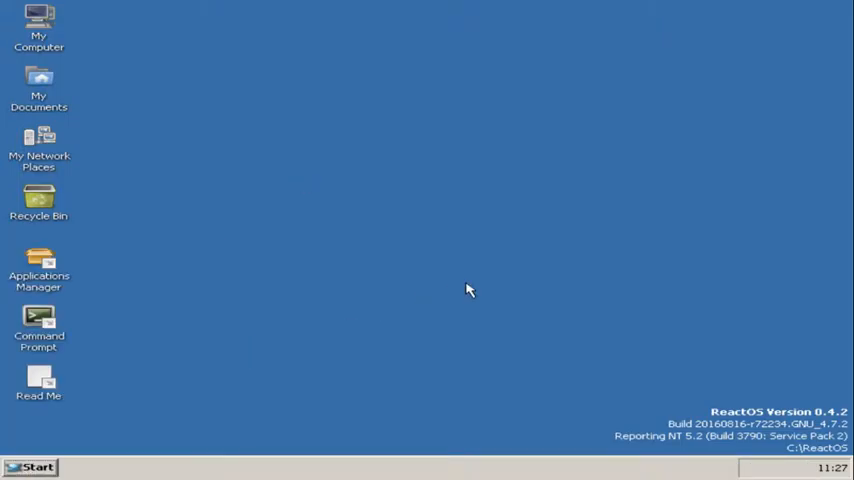
pyautogui.moveTo(392, 168)
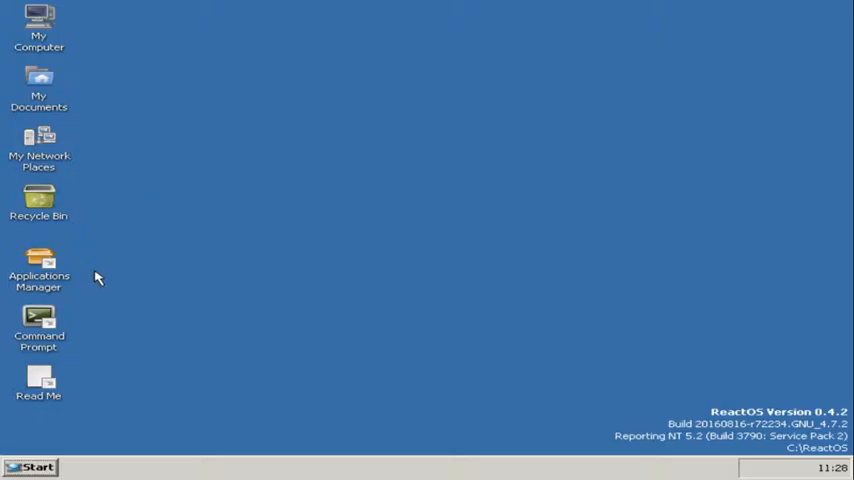
pyautogui.moveTo(259, 361)
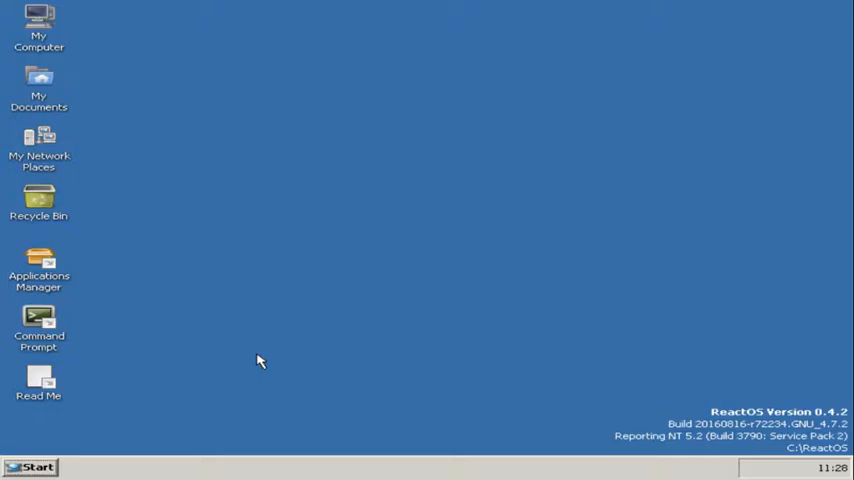
pyautogui.moveTo(57, 65)
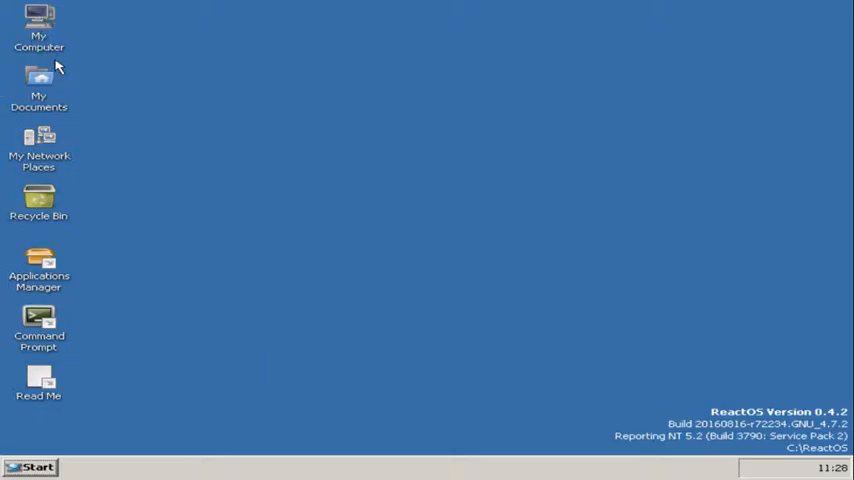
pyautogui.moveTo(18, 261)
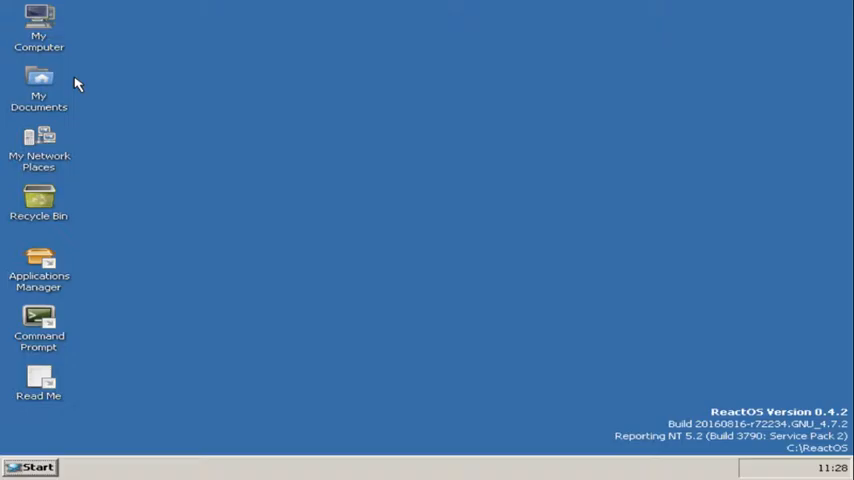
# - Open the ReactOS readme file and scroll through it
pyautogui.click(39, 85)
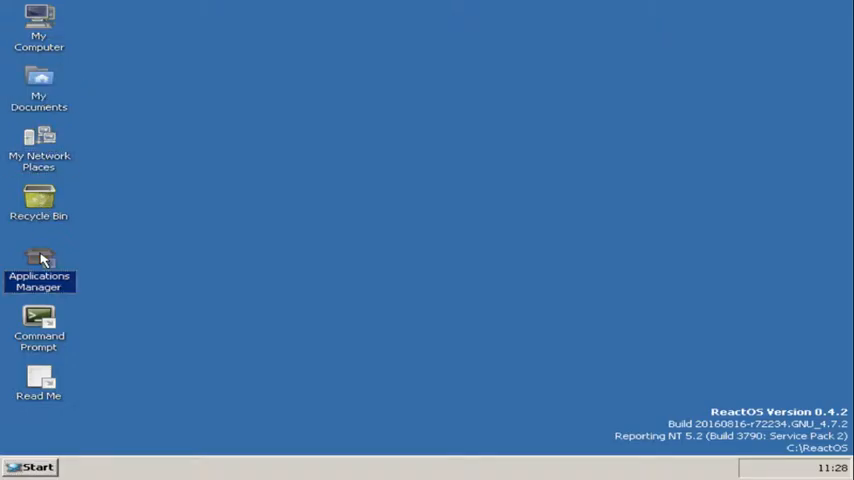
pyautogui.click(38, 325)
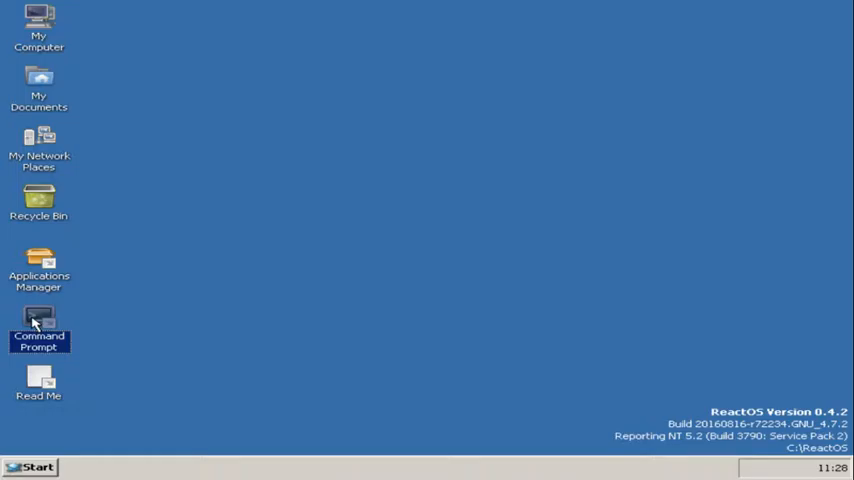
pyautogui.doubleClick(38, 380)
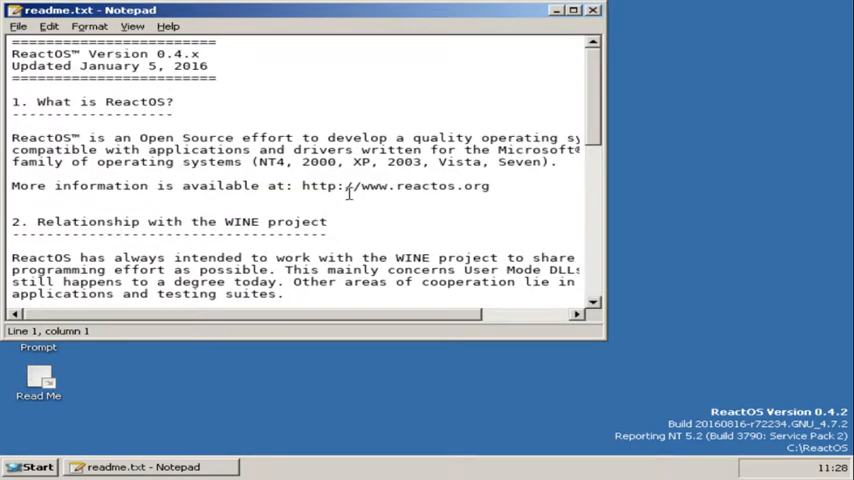
pyautogui.scroll(-3)
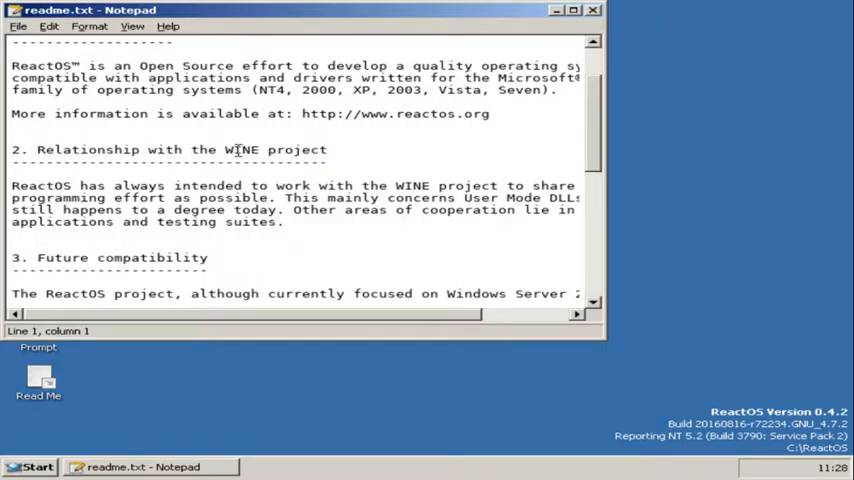
# - Close the readme and show the Start menu's Programs submenu
pyautogui.click(463, 165)
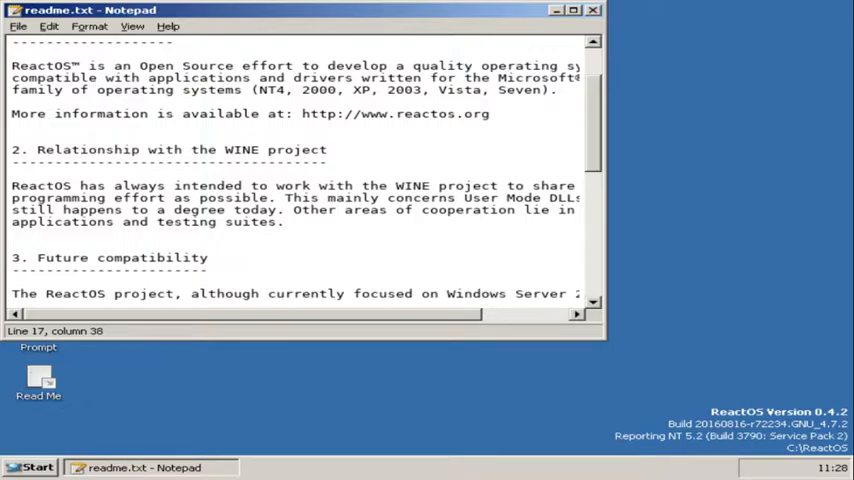
pyautogui.click(592, 10)
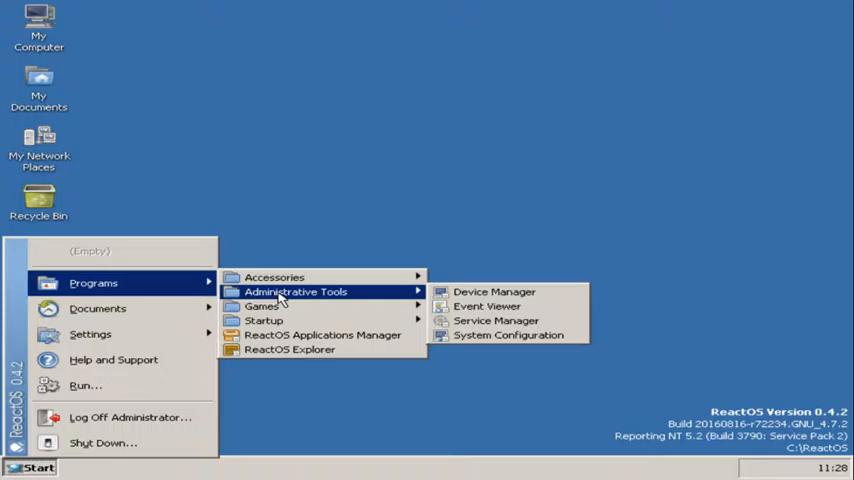
pyautogui.moveTo(262, 306)
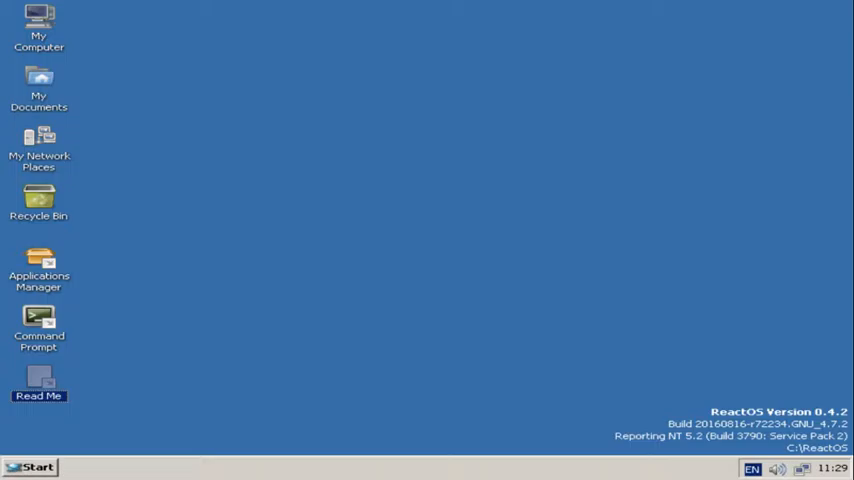
pyautogui.click(30, 467)
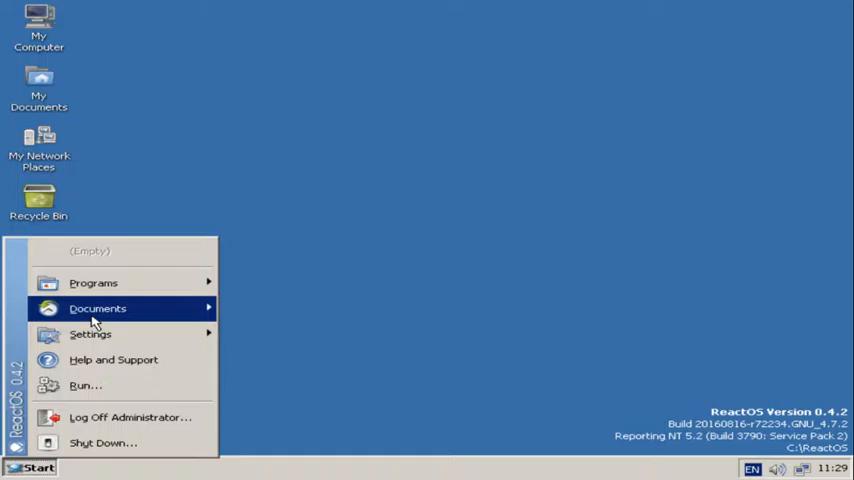
pyautogui.click(93, 283)
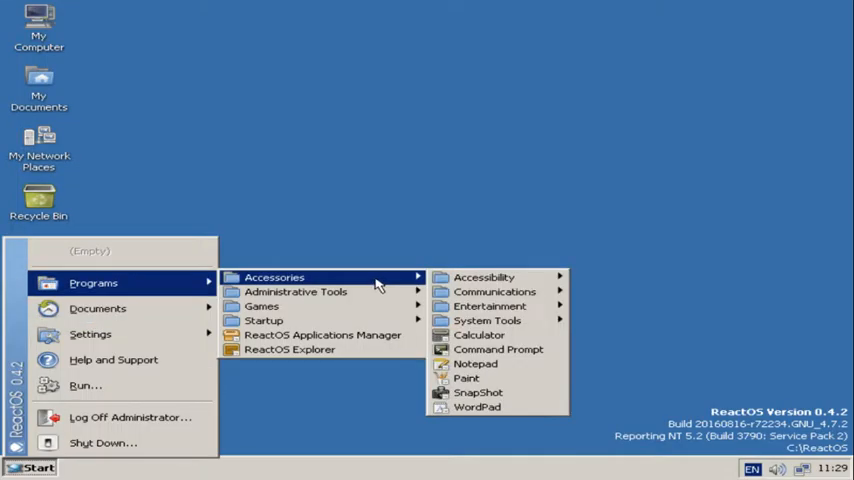
pyautogui.moveTo(322, 334)
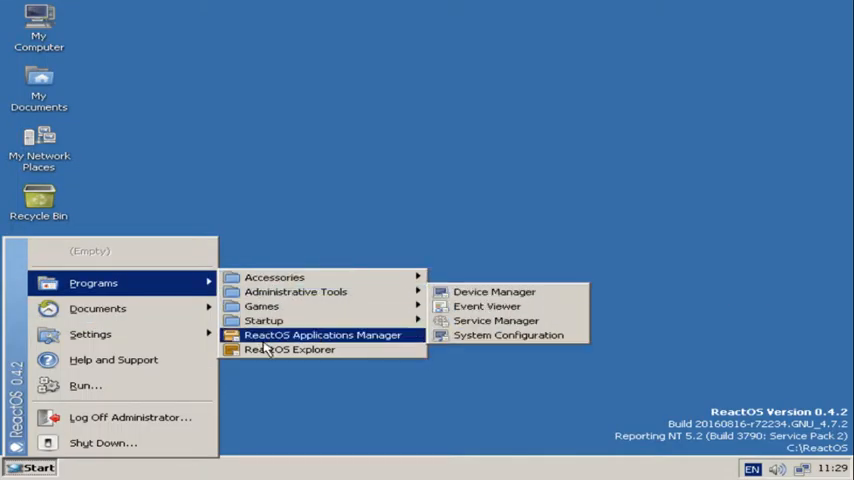
# - Launch Applications Manager and browse the Audio, then Video, categories to list VLC
pyautogui.click(322, 334)
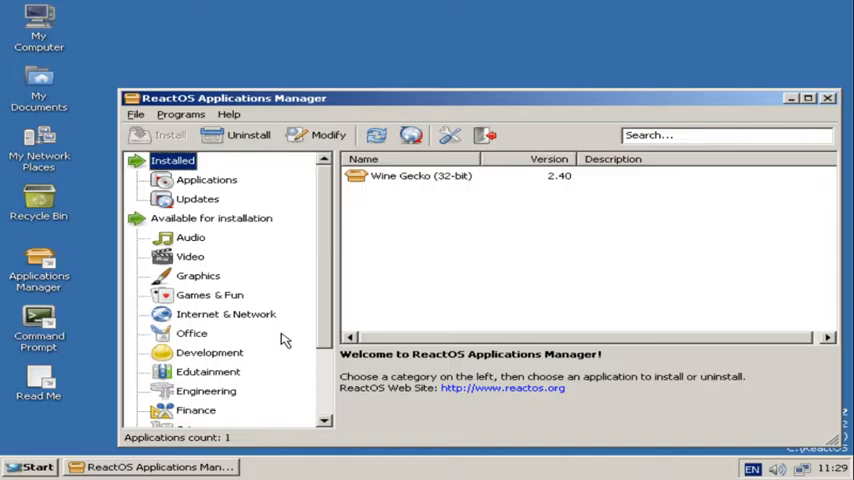
pyautogui.scroll(-3)
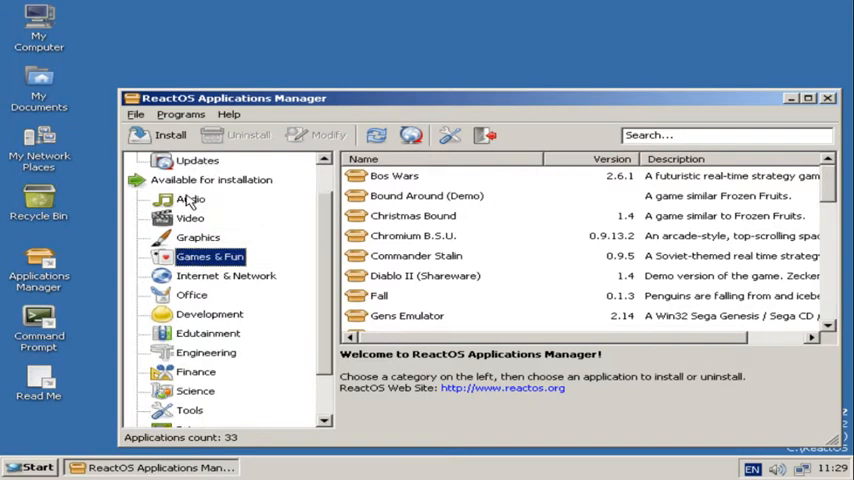
pyautogui.click(197, 390)
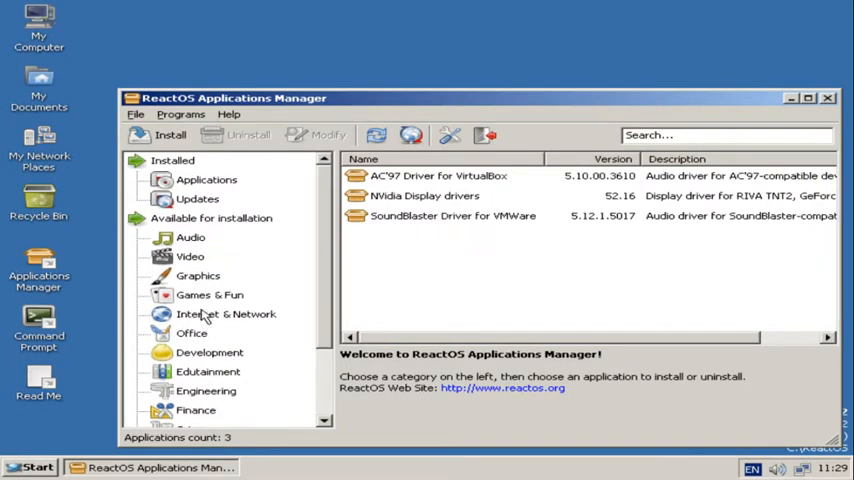
pyautogui.click(190, 256)
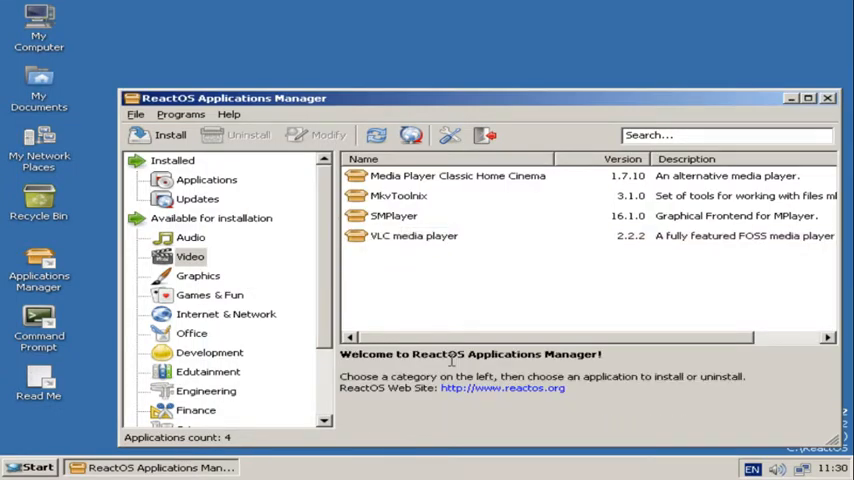
# - Install VLC media player with English as the language, accepting the license
pyautogui.click(170, 135)
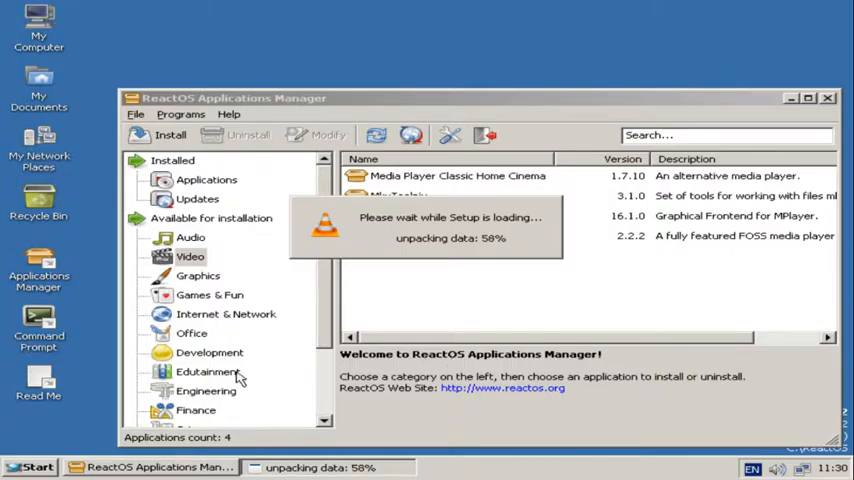
pyautogui.click(31, 467)
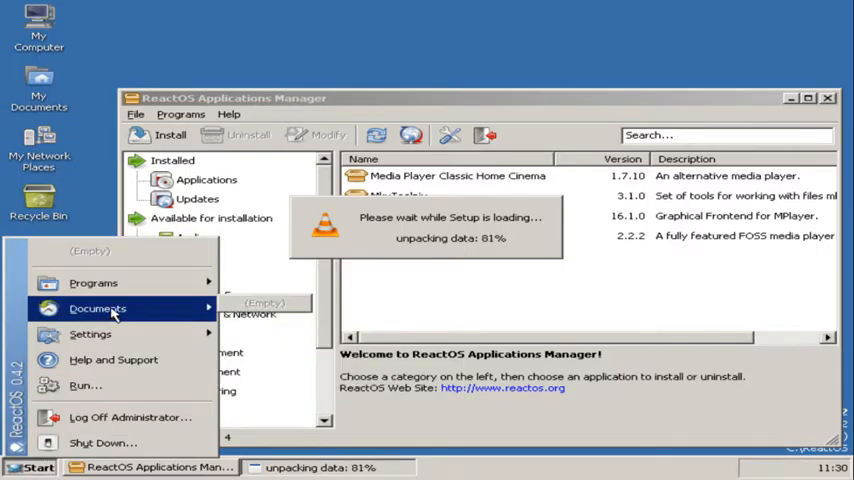
pyautogui.moveTo(93, 283)
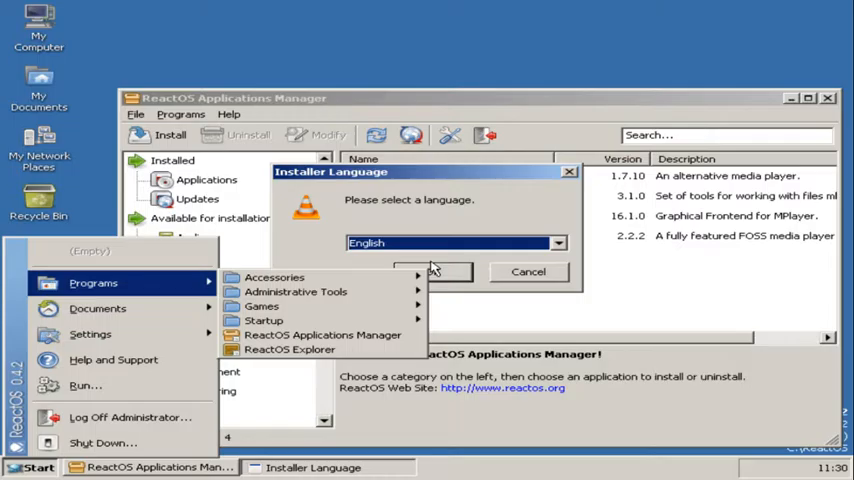
pyautogui.click(430, 271)
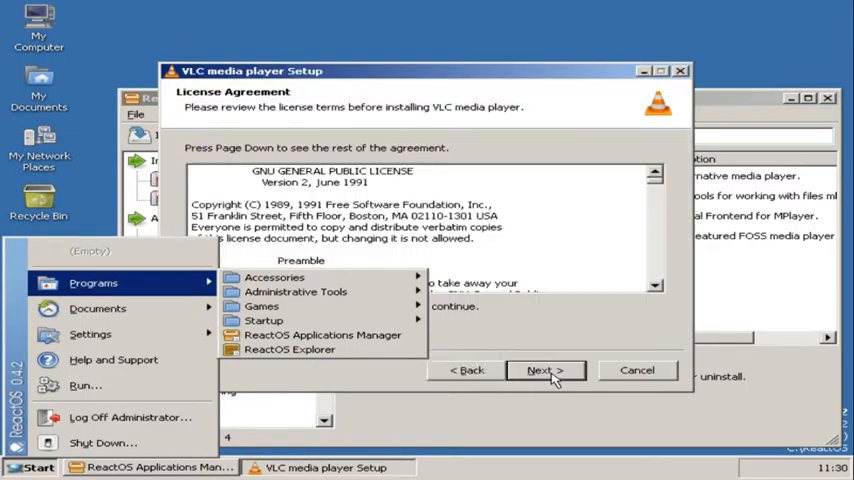
pyautogui.click(544, 370)
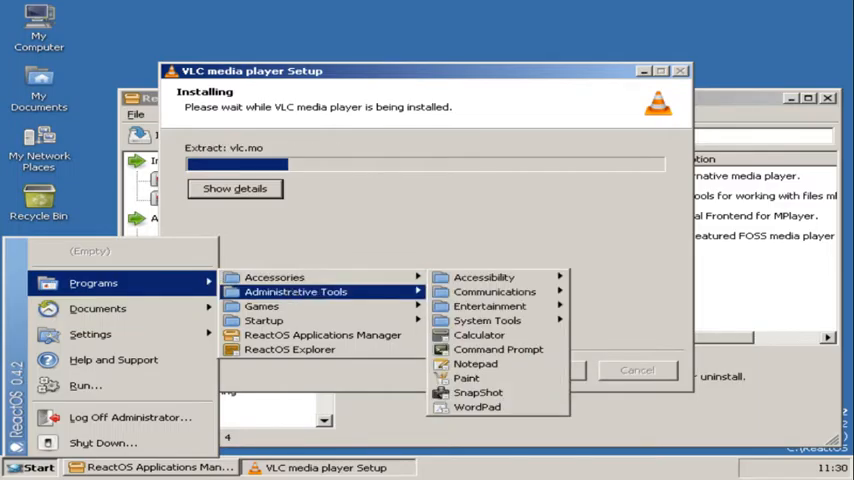
pyautogui.moveTo(261, 306)
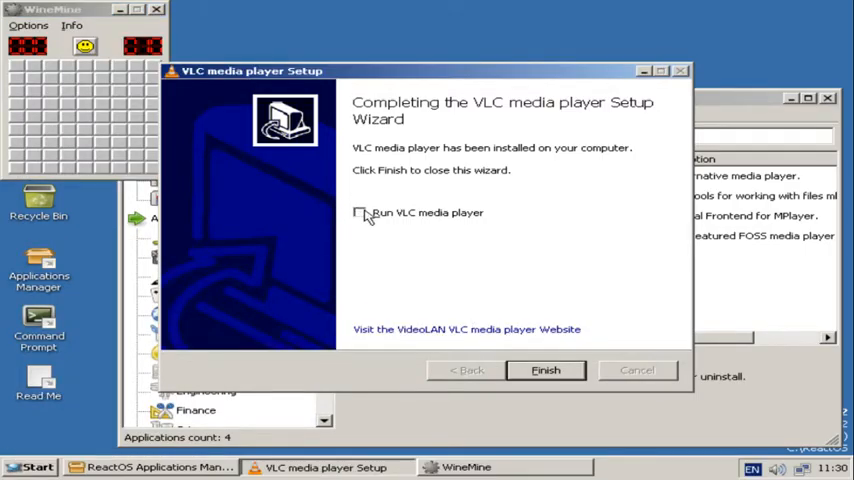
# - Finish VLC setup, close Applications Manager, uncover a WineMine patch, then close WineMine
pyautogui.click(546, 370)
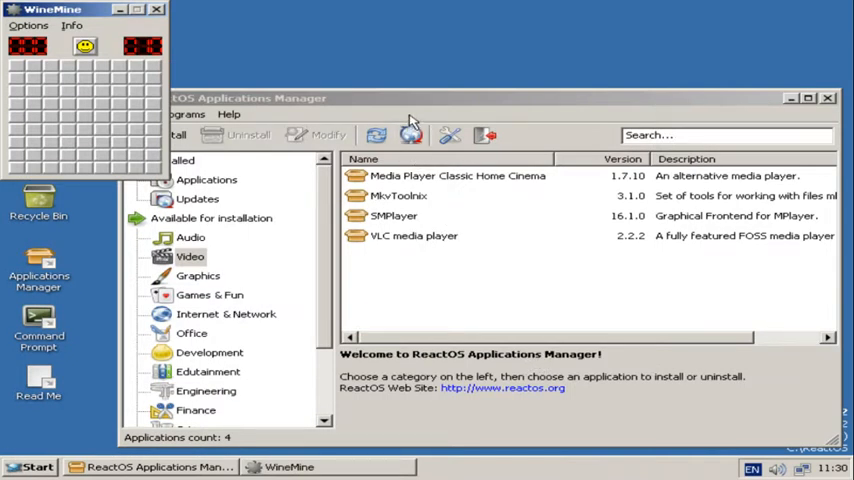
pyautogui.click(828, 97)
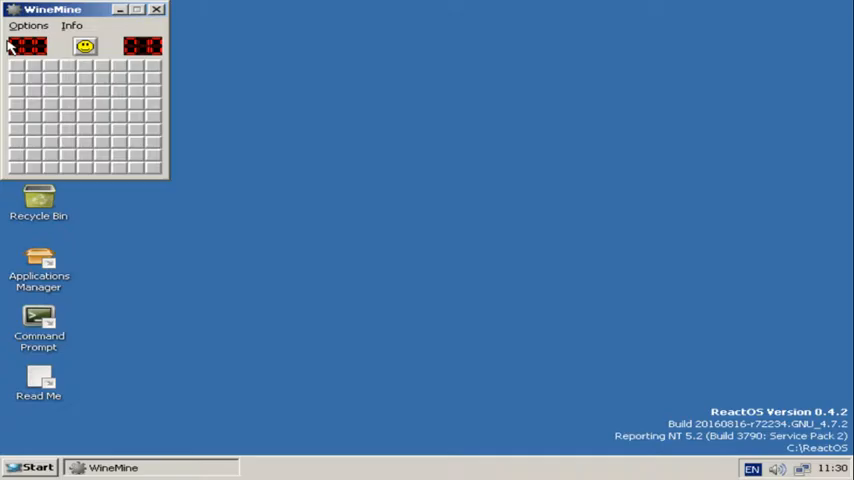
pyautogui.click(25, 65)
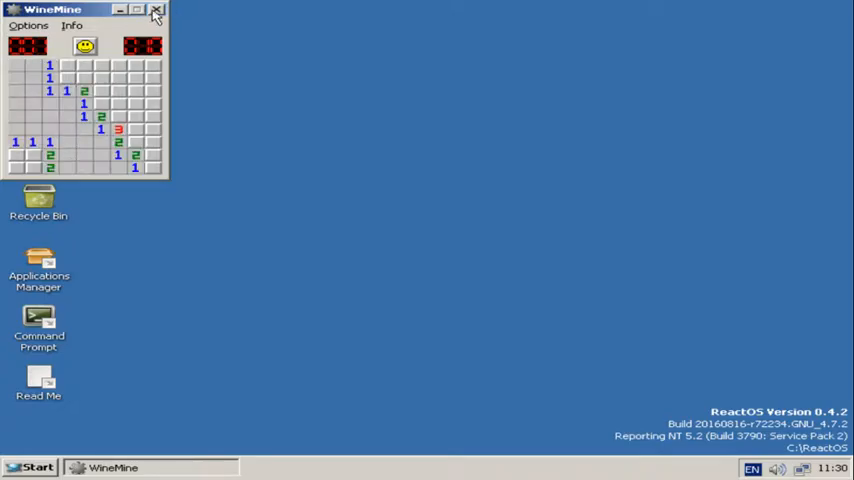
pyautogui.click(28, 467)
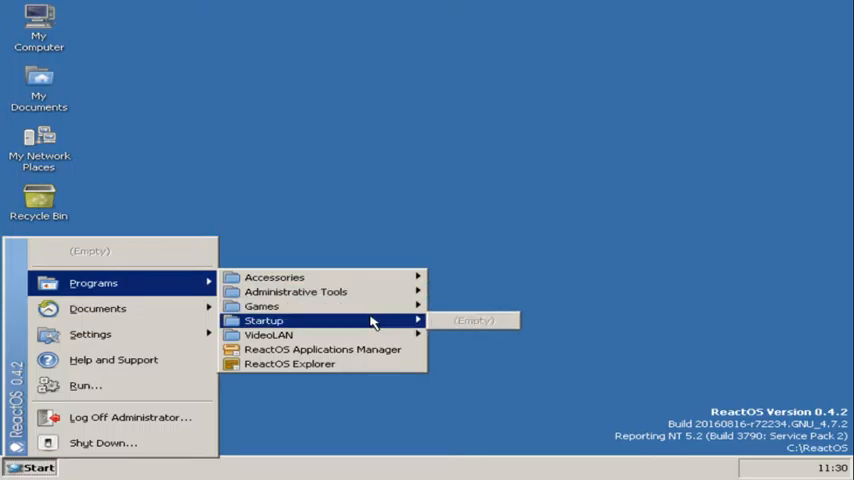
pyautogui.moveTo(268, 334)
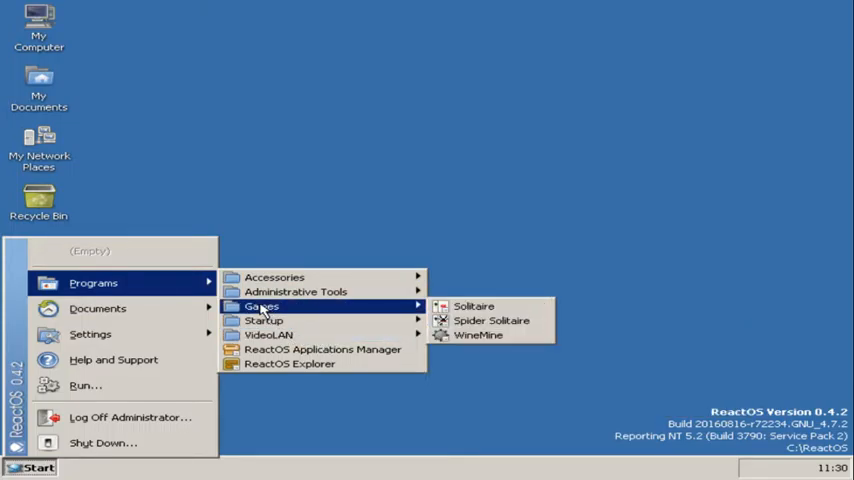
pyautogui.moveTo(295, 291)
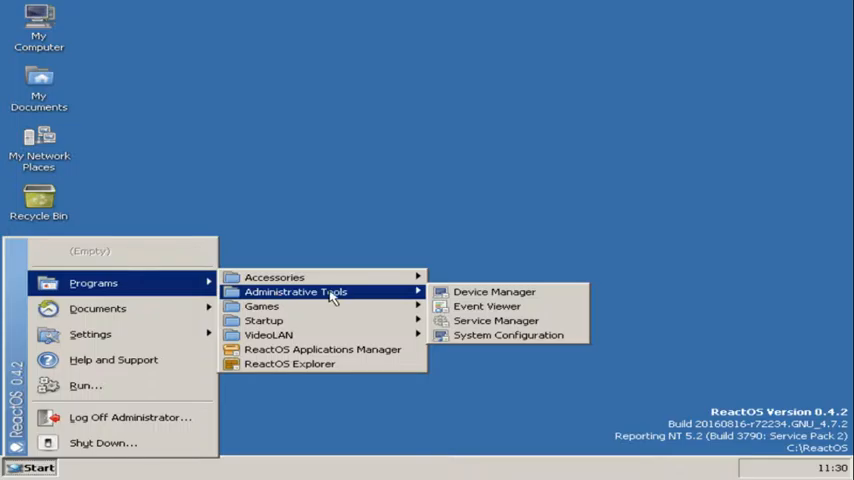
pyautogui.moveTo(393, 293)
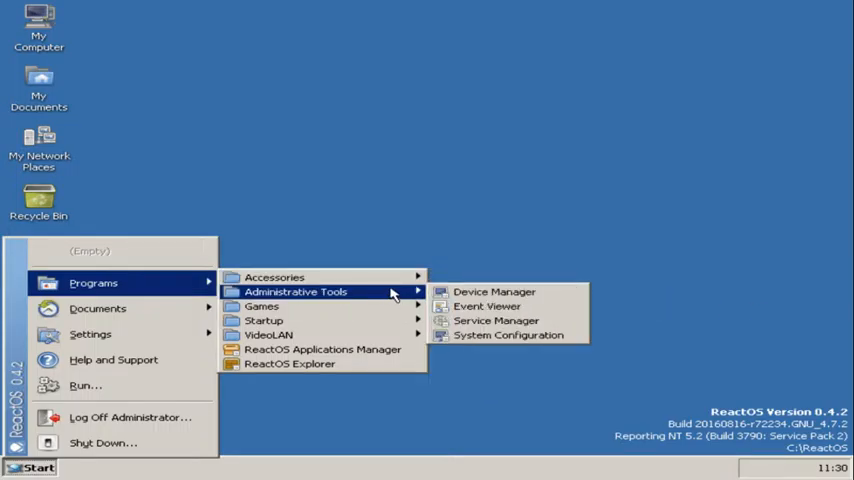
pyautogui.moveTo(274, 277)
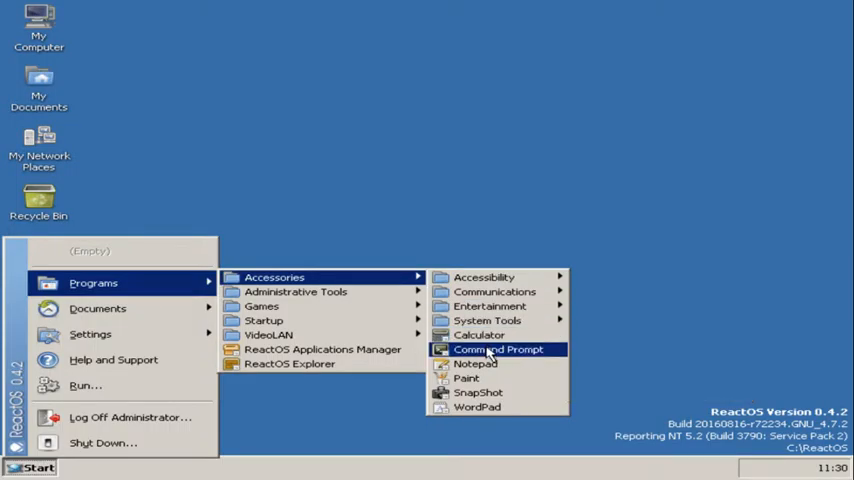
pyautogui.moveTo(475, 364)
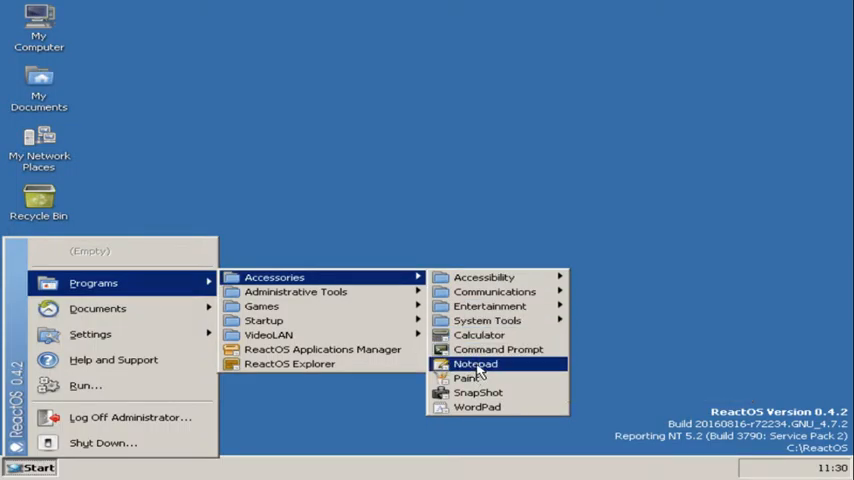
pyautogui.moveTo(488, 320)
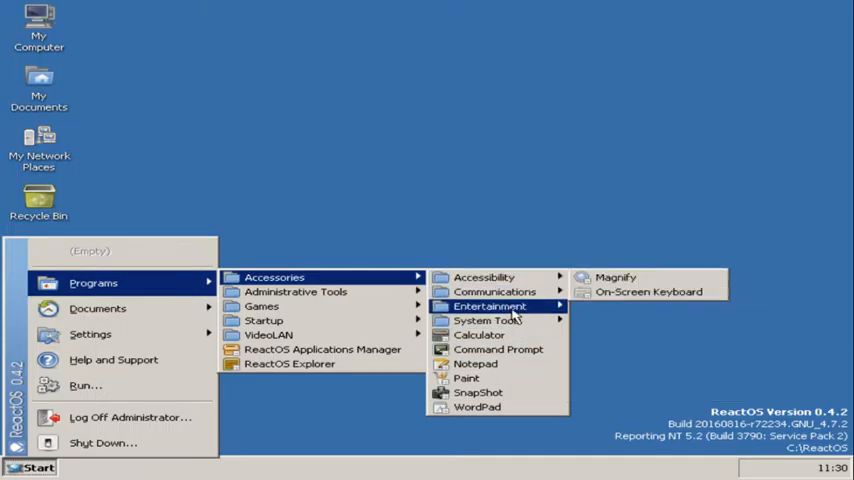
# - Launch Command Prompt from the Accessories group
pyautogui.click(498, 349)
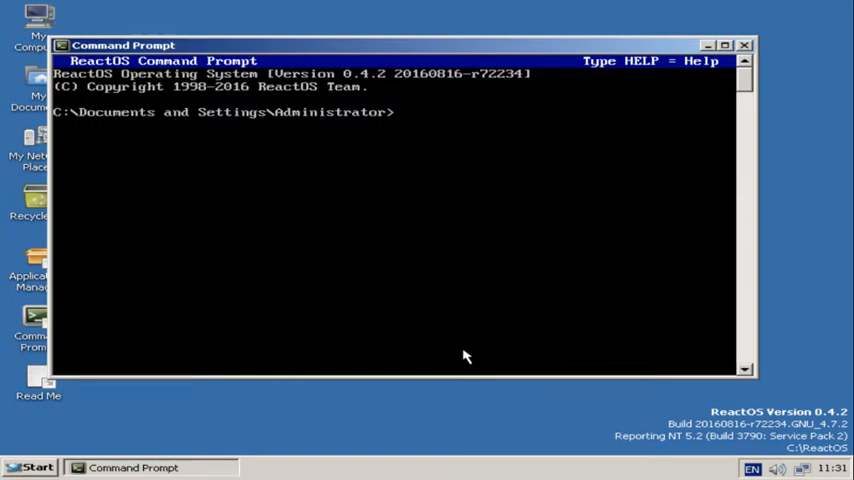
# - Run the dir command in the console, then close the Command Prompt window
pyautogui.write('dir')
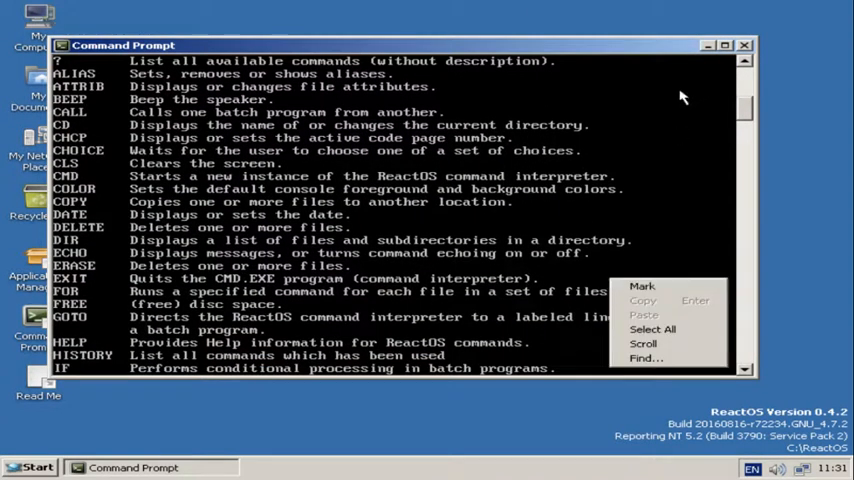
pyautogui.click(745, 44)
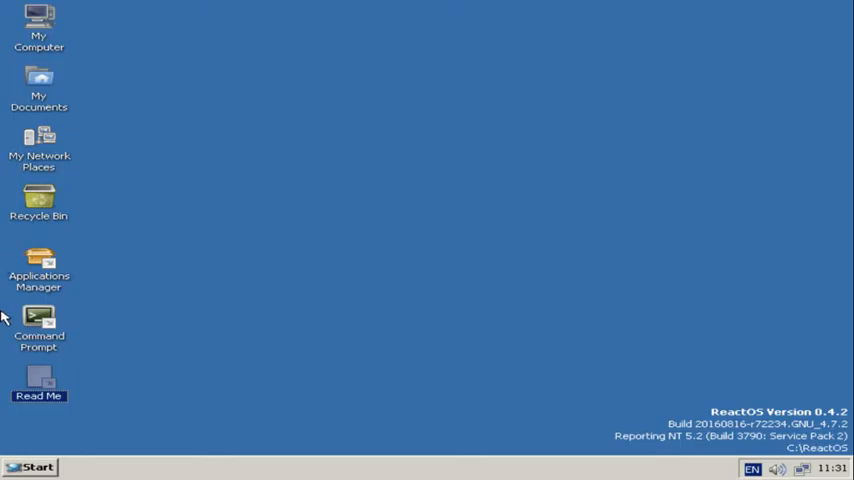
# - Open the Start menu to browse the Programs and Accessories groups
pyautogui.click(30, 467)
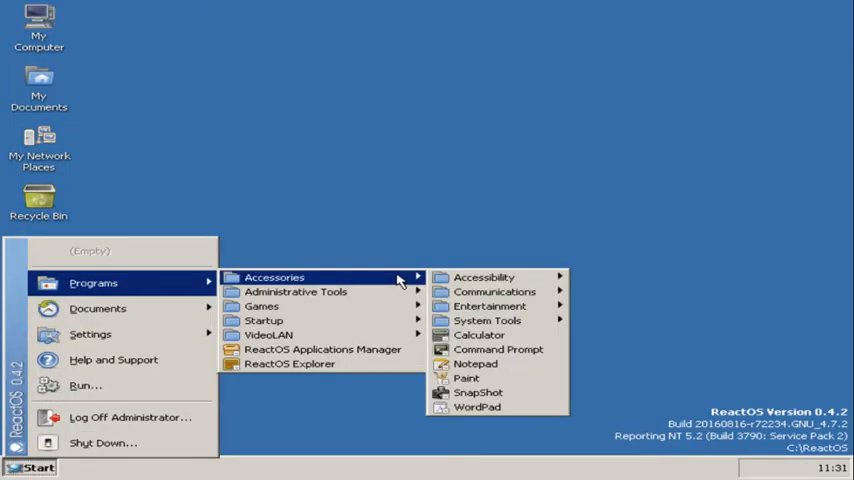
pyautogui.moveTo(490, 306)
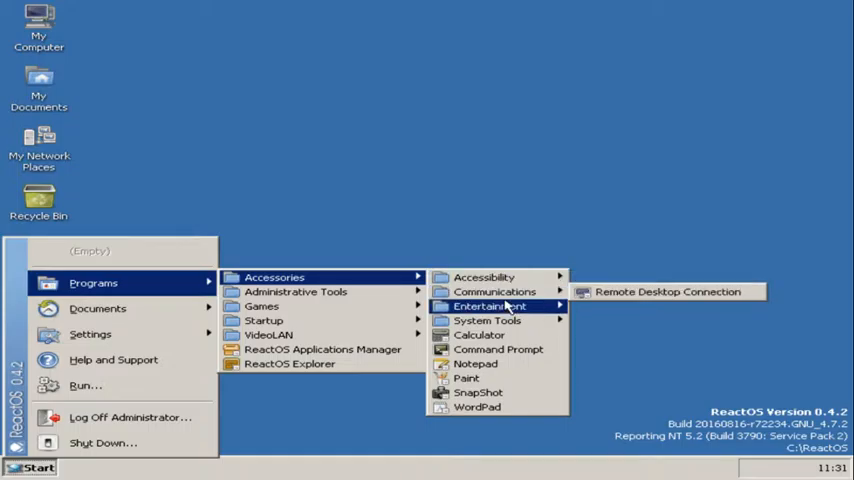
pyautogui.moveTo(488, 320)
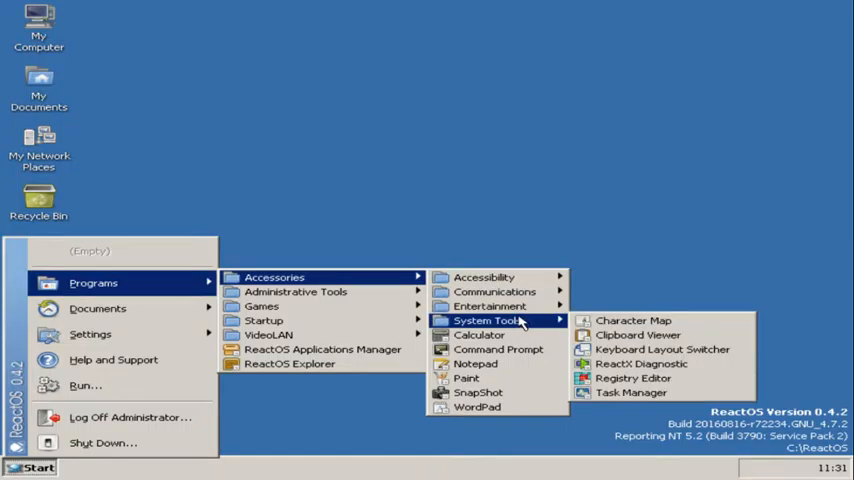
pyautogui.moveTo(490, 305)
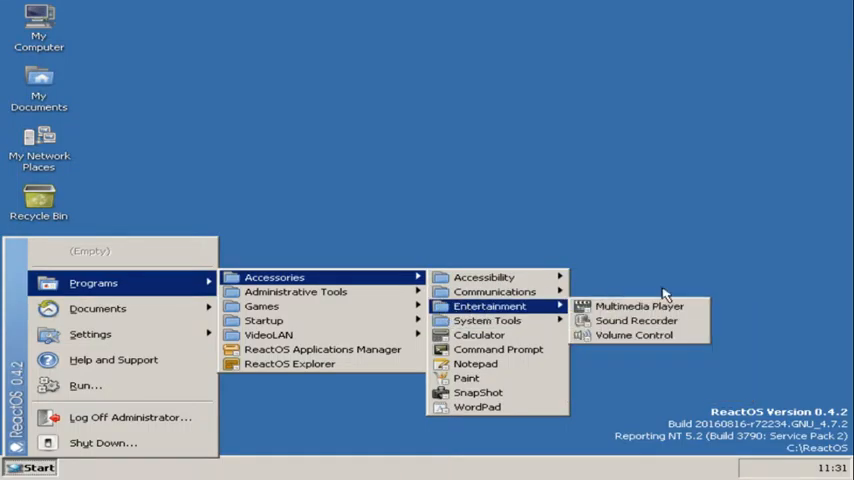
pyautogui.moveTo(635, 335)
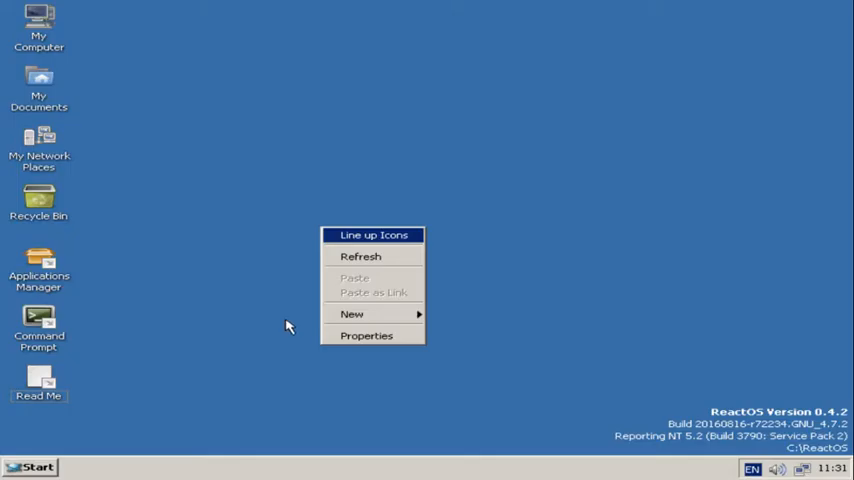
# - Apply Angelus_02_ROSWP_4-3_1024x768 as the background in Display Properties
pyautogui.click(366, 335)
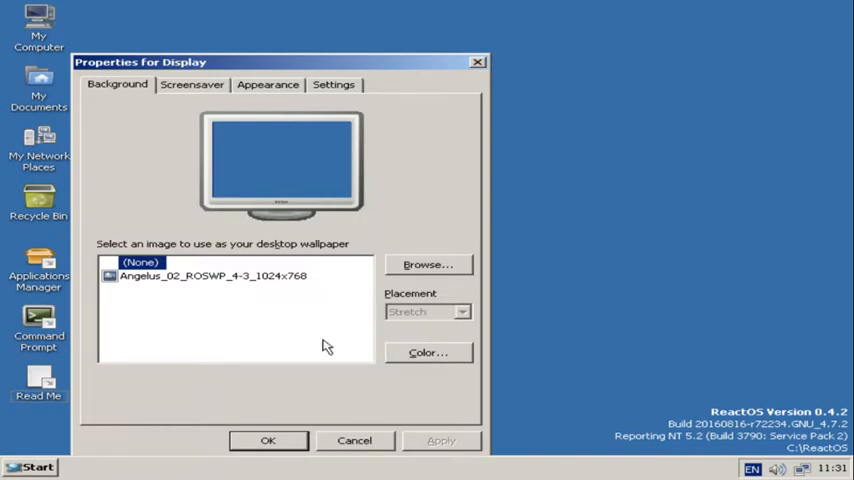
pyautogui.click(212, 275)
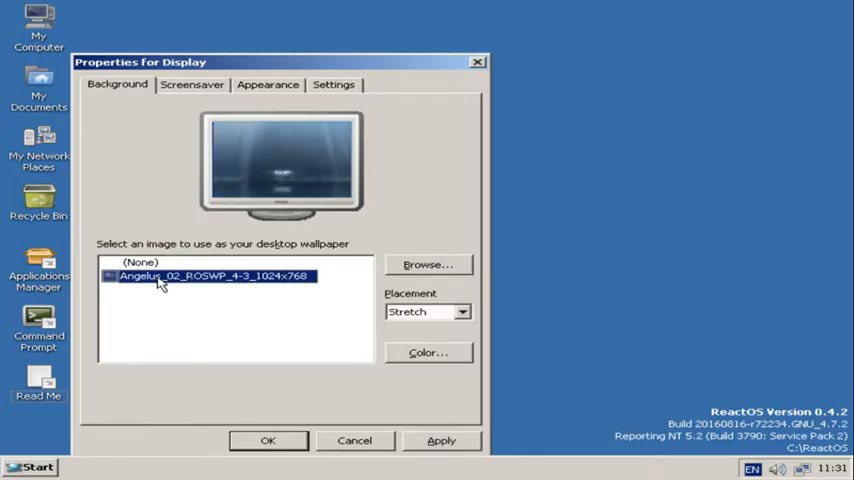
pyautogui.click(441, 440)
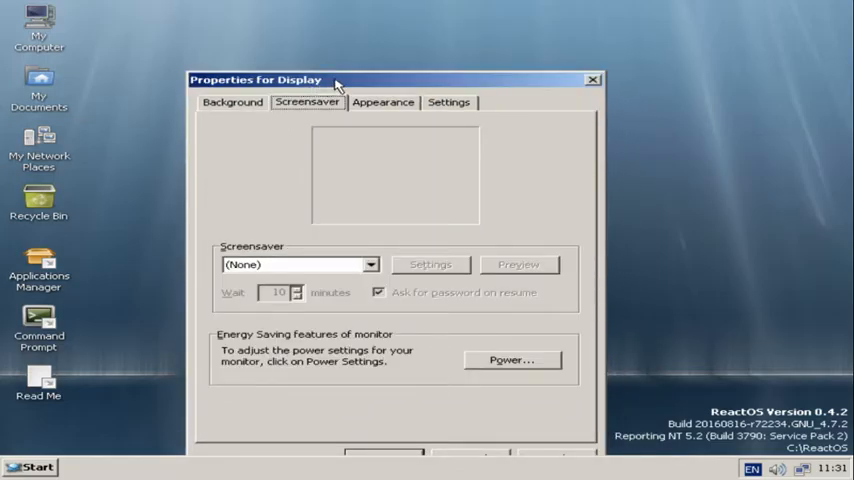
# - Apply the Lautus visual style, switch back to Classic Theme, and review resolution settings
pyautogui.click(368, 75)
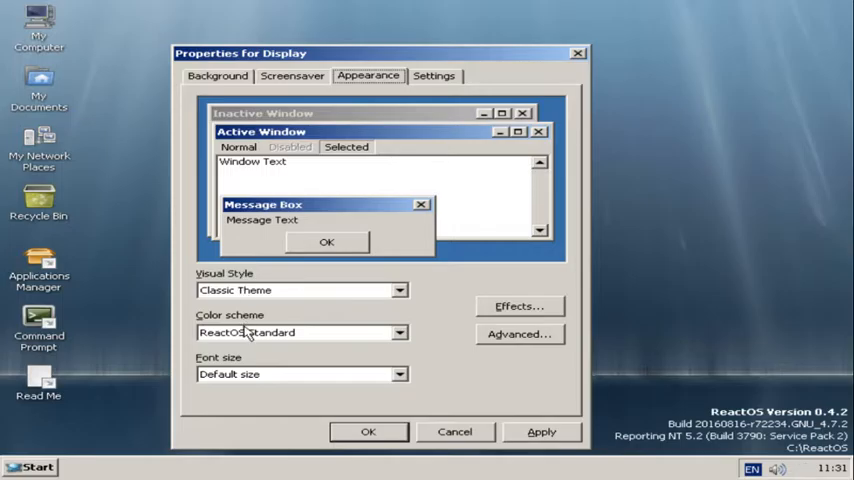
pyautogui.click(399, 332)
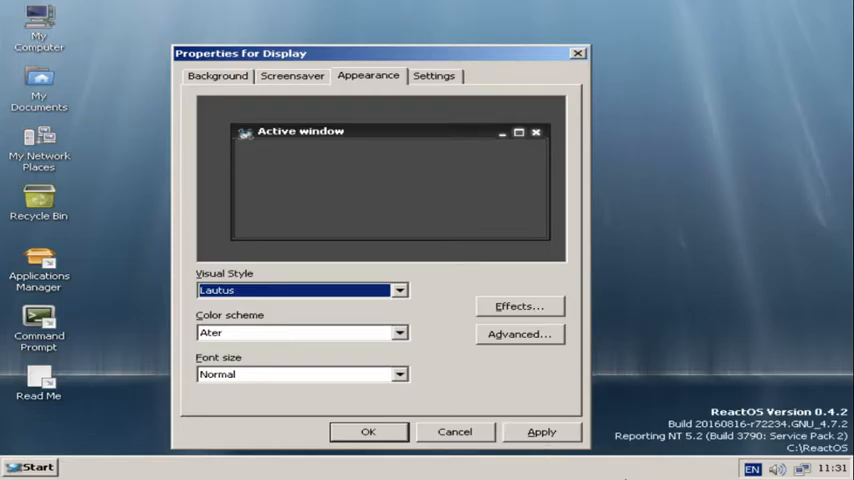
pyautogui.click(541, 431)
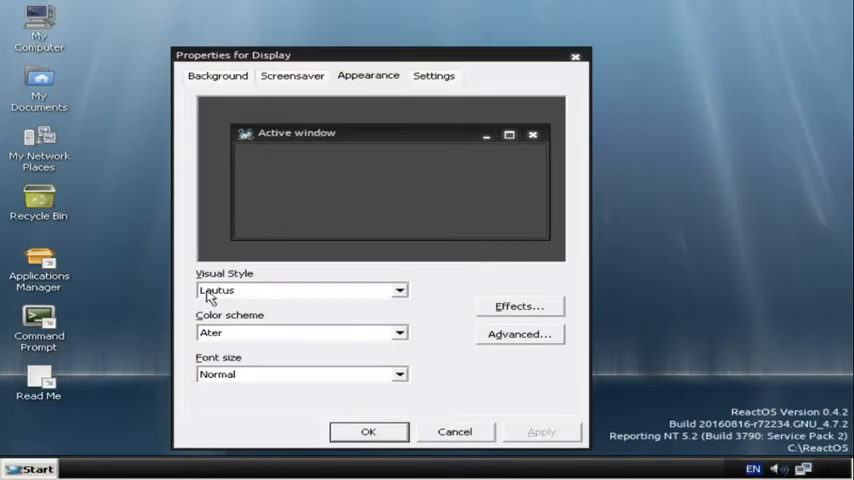
pyautogui.click(33, 469)
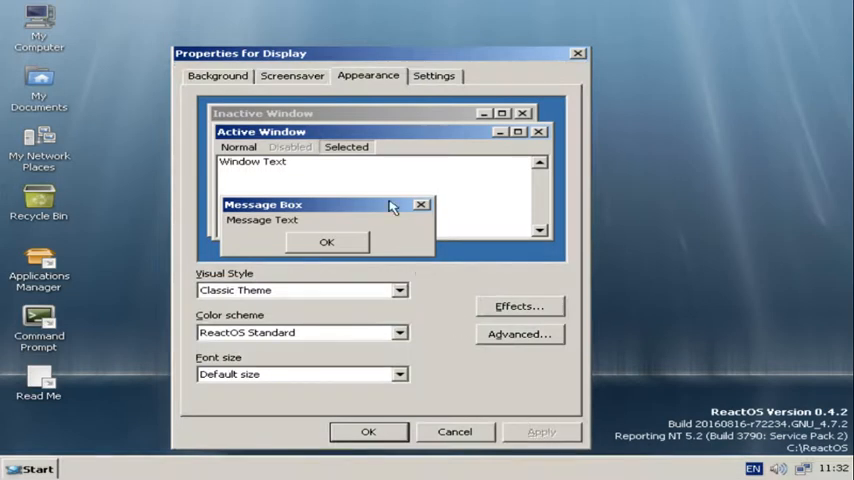
pyautogui.click(434, 75)
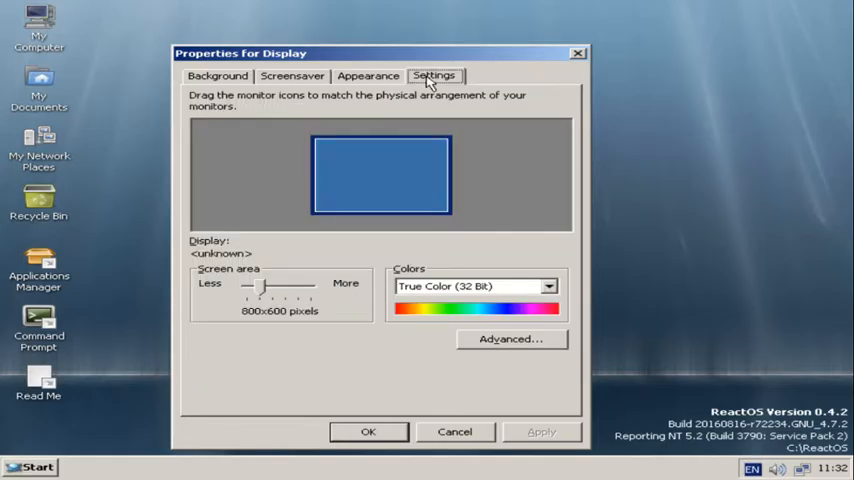
pyautogui.moveTo(641, 8)
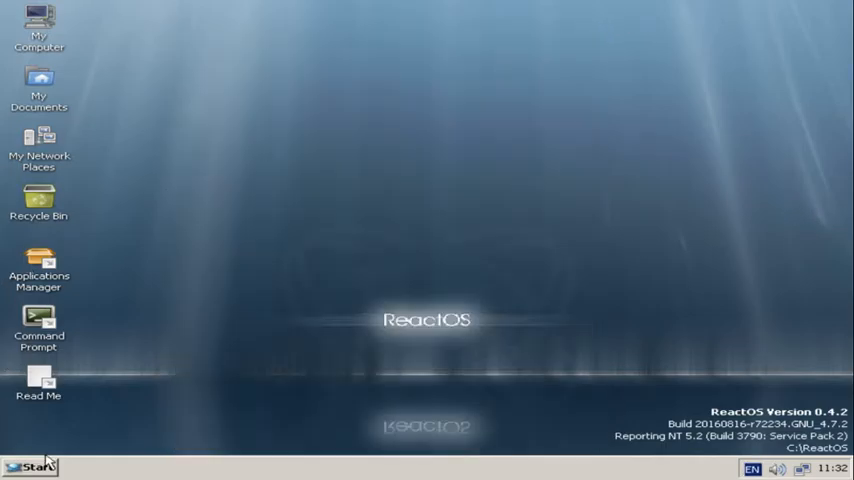
pyautogui.click(30, 467)
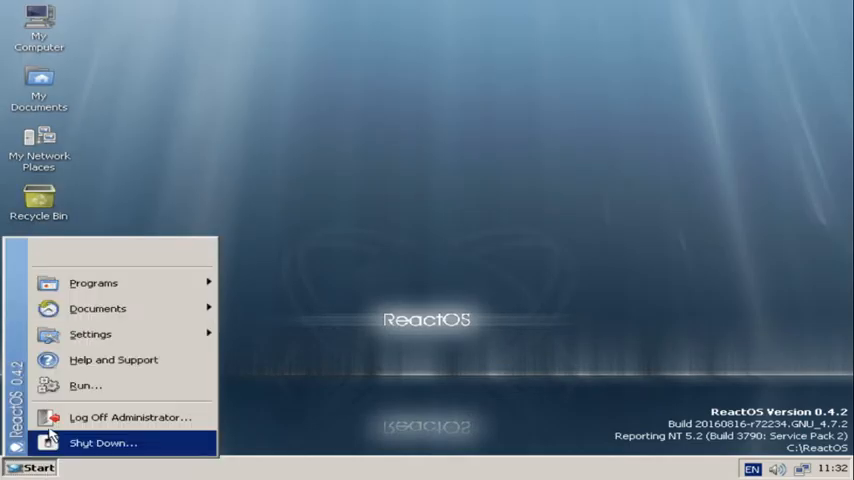
pyautogui.moveTo(93, 283)
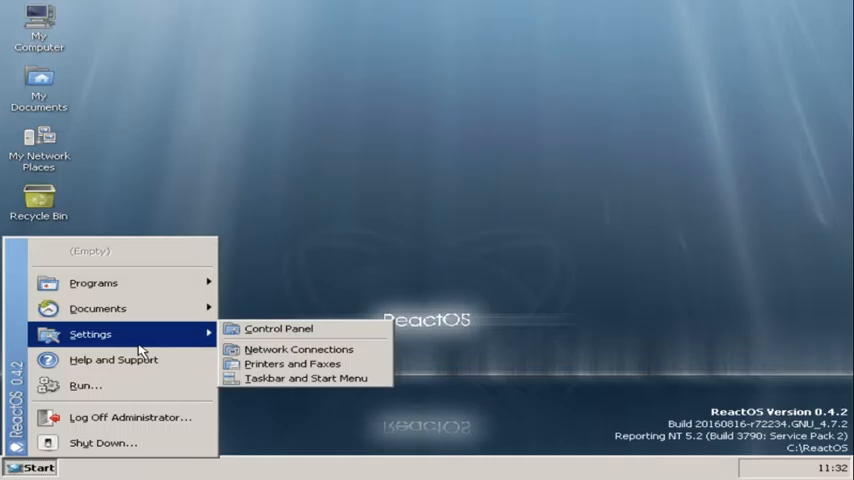
pyautogui.click(93, 283)
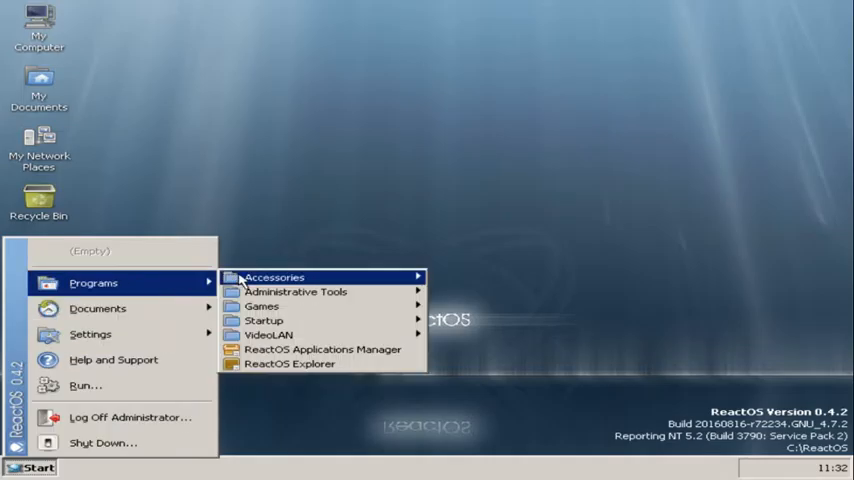
pyautogui.moveTo(330, 258)
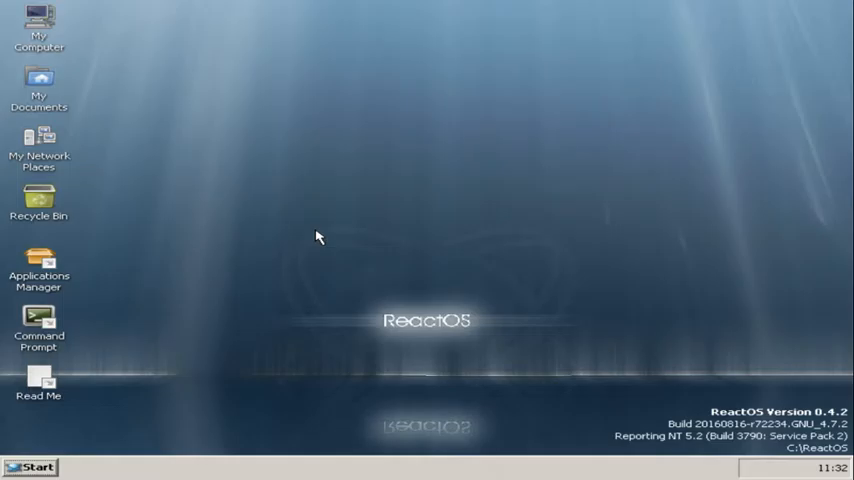
pyautogui.moveTo(583, 290)
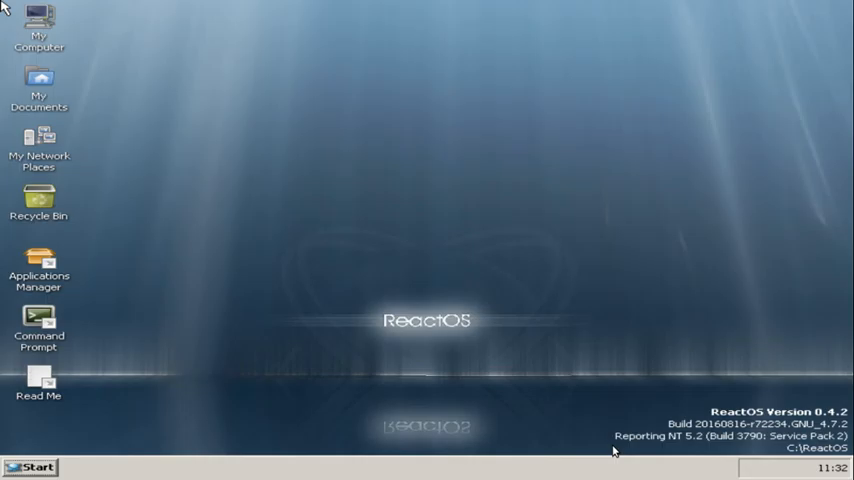
pyautogui.moveTo(276, 173)
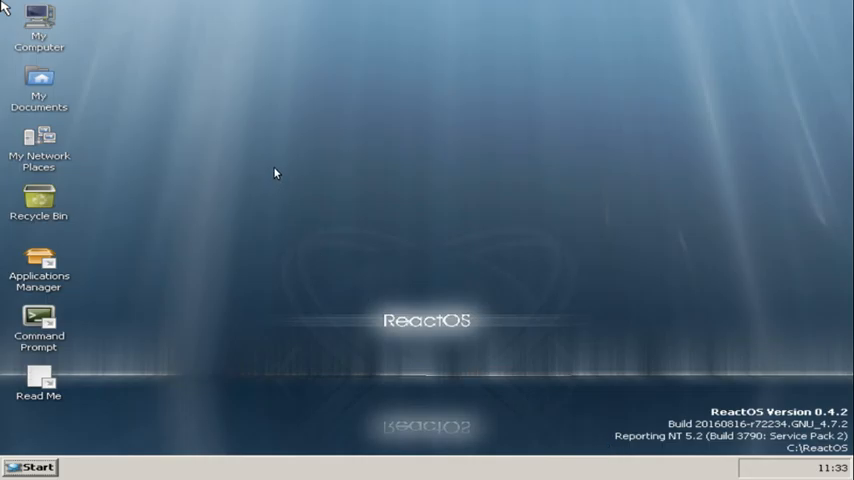
pyautogui.moveTo(661, 396)
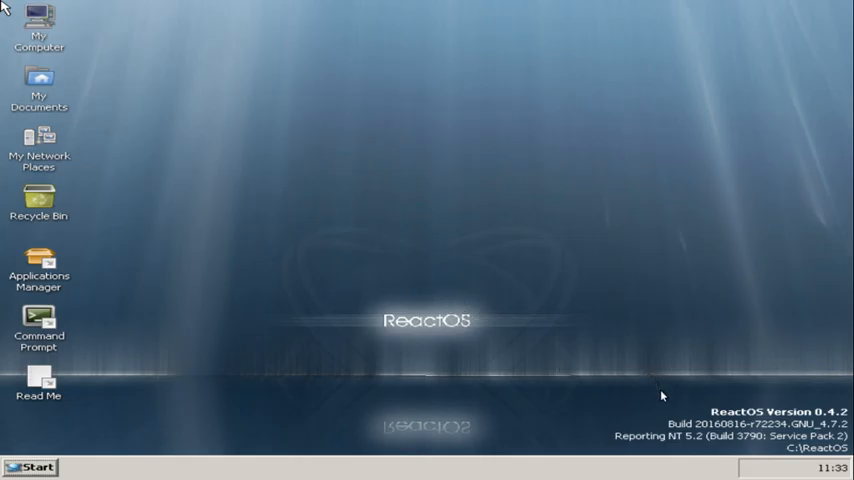